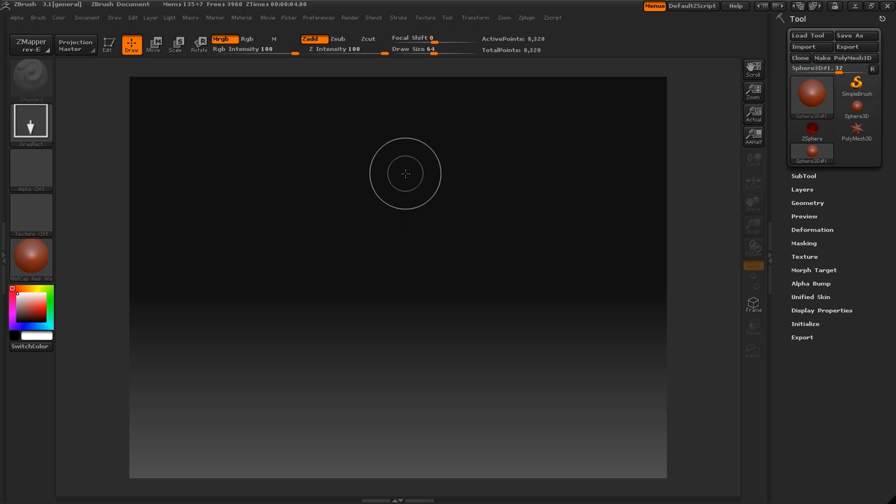
{"action": "mouse_move", "coordinate": [117, 286]}
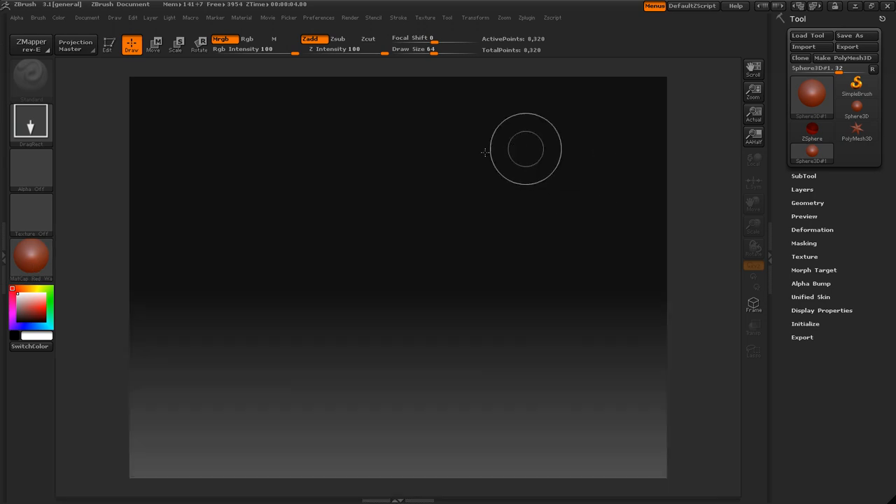
{"action": "mouse_move", "coordinate": [162, 110]}
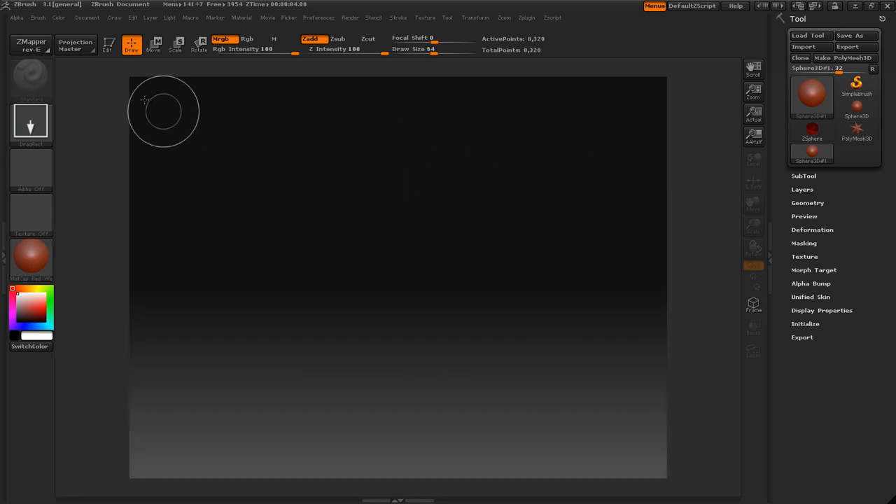
{"action": "mouse_move", "coordinate": [451, 249]}
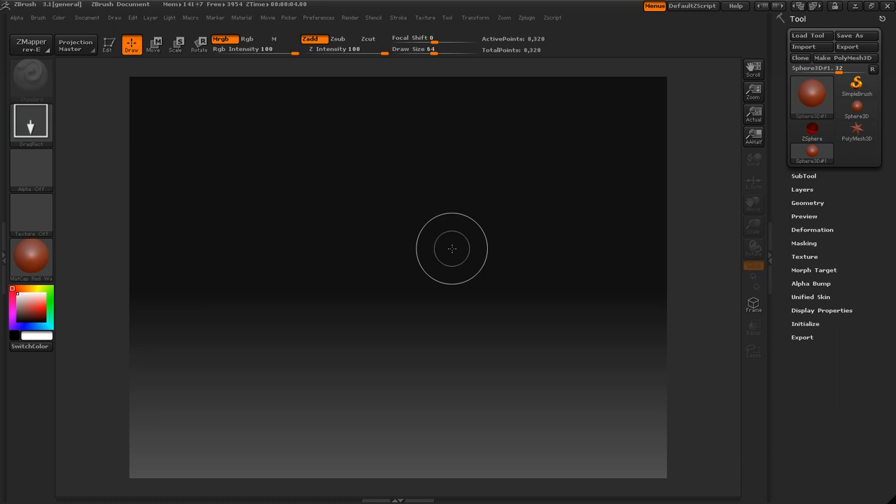
- Draw the Sphere3D onto the canvas and browse the Brush palette before sculpting
{"action": "left_click_drag", "start_coordinate": [451, 249], "coordinate": [518, 244]}
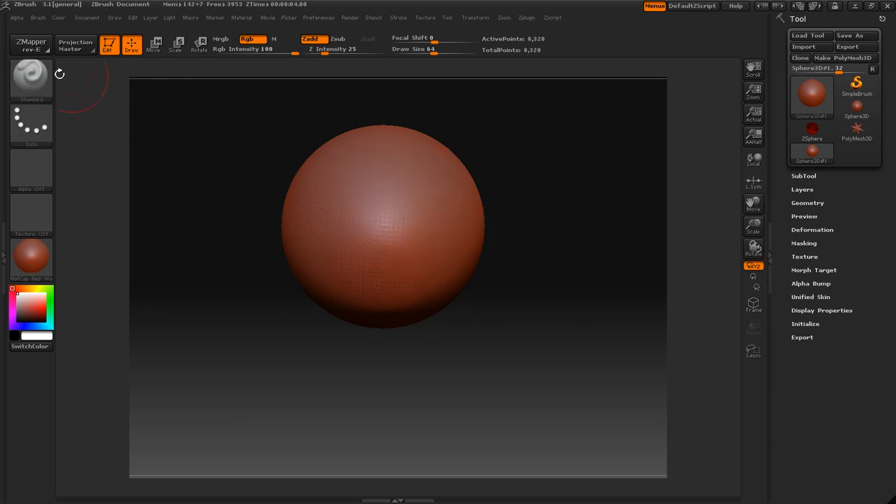
{"action": "left_click", "coordinate": [31, 75]}
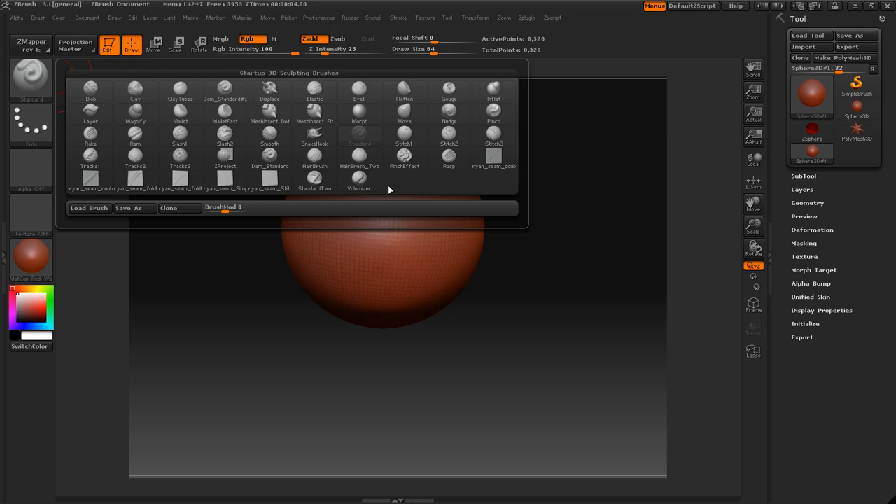
{"action": "mouse_move", "coordinate": [390, 183]}
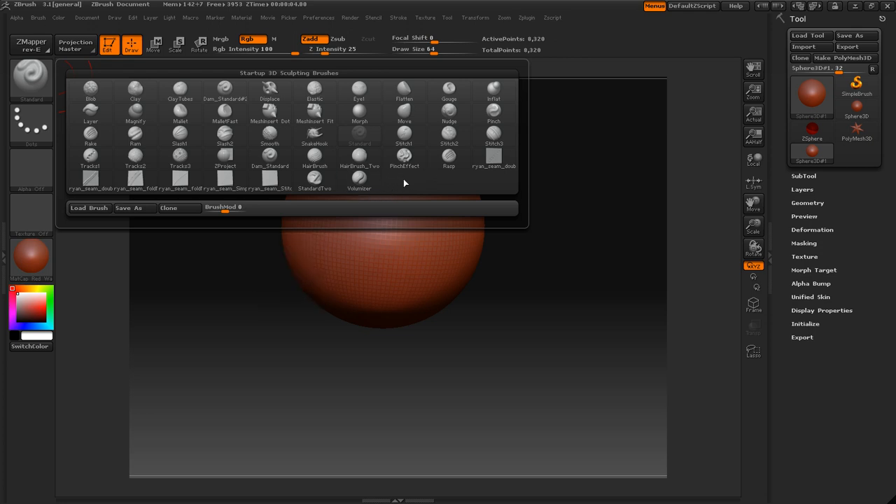
{"action": "left_click", "coordinate": [29, 261]}
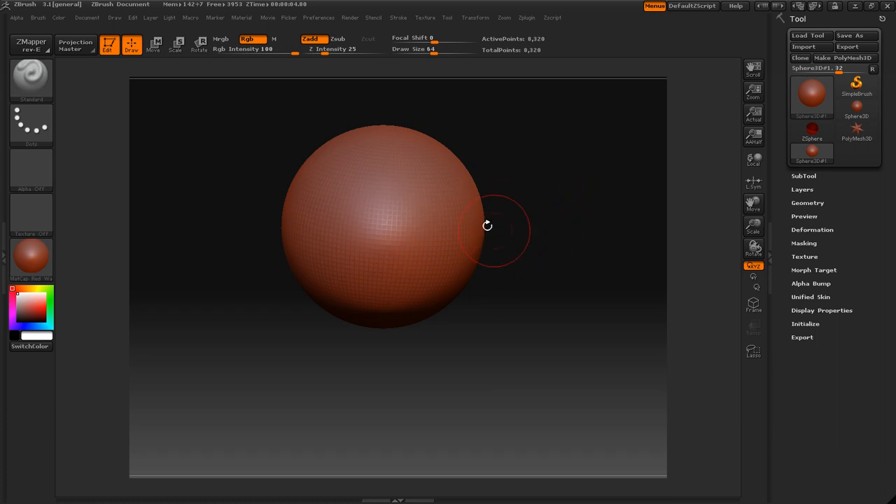
{"action": "mouse_move", "coordinate": [714, 193]}
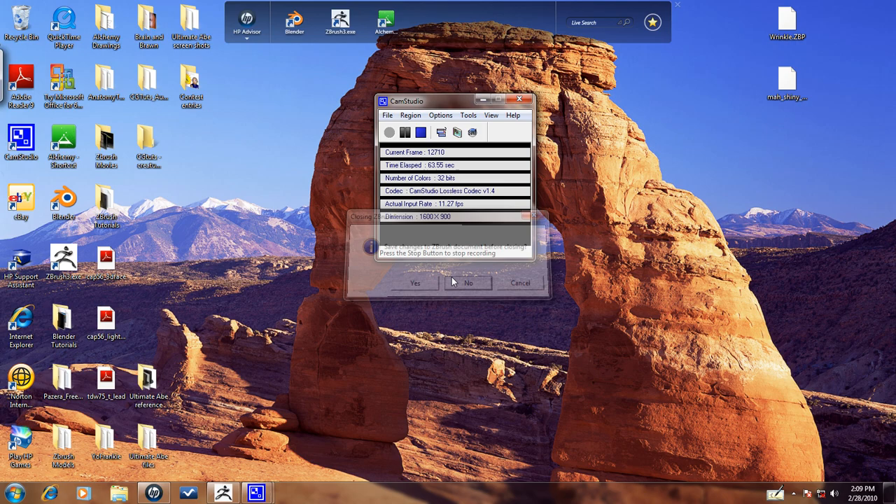
- Answer No to the CamStudio prompt and minimize the recorder window
{"action": "left_click", "coordinate": [468, 282]}
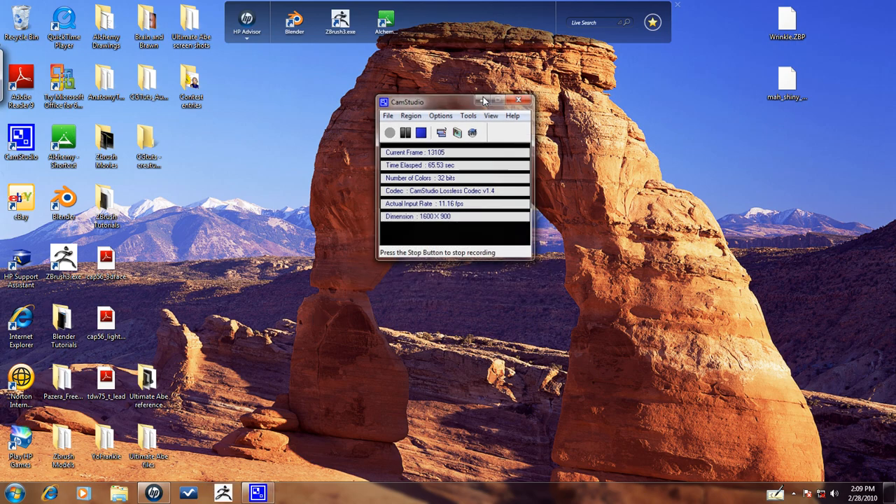
{"action": "left_click", "coordinate": [499, 100]}
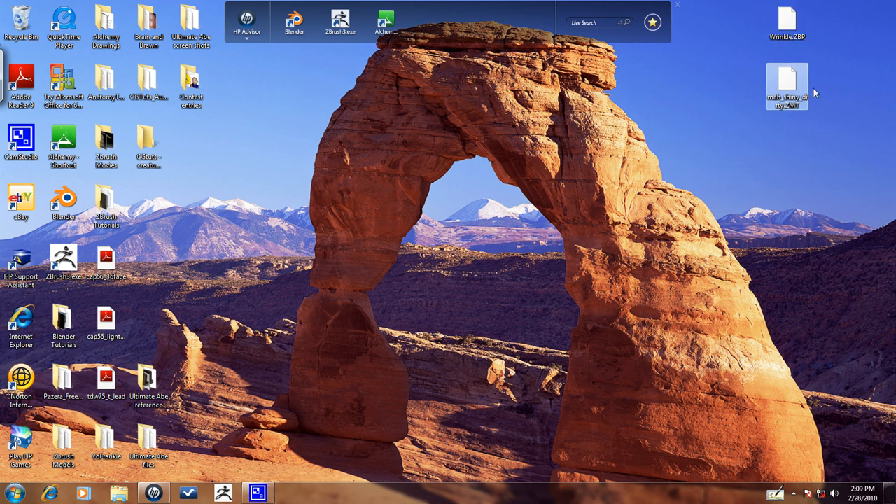
{"action": "mouse_move", "coordinate": [787, 84]}
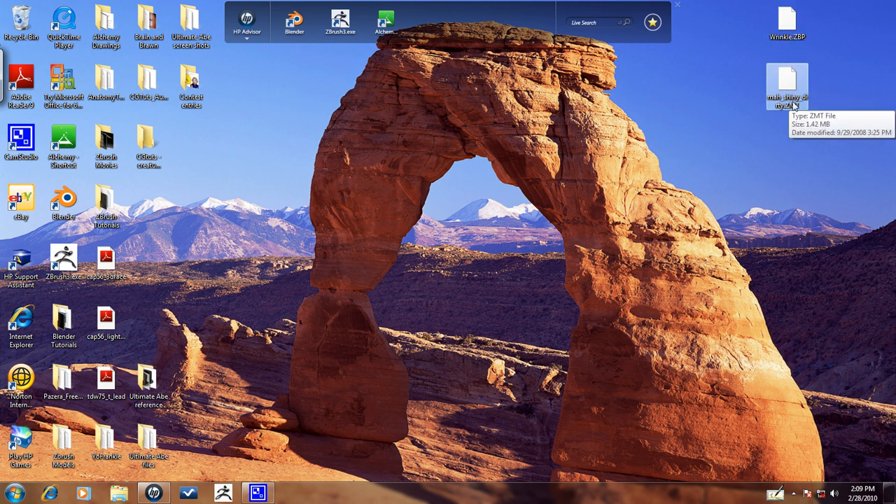
{"action": "mouse_move", "coordinate": [846, 78]}
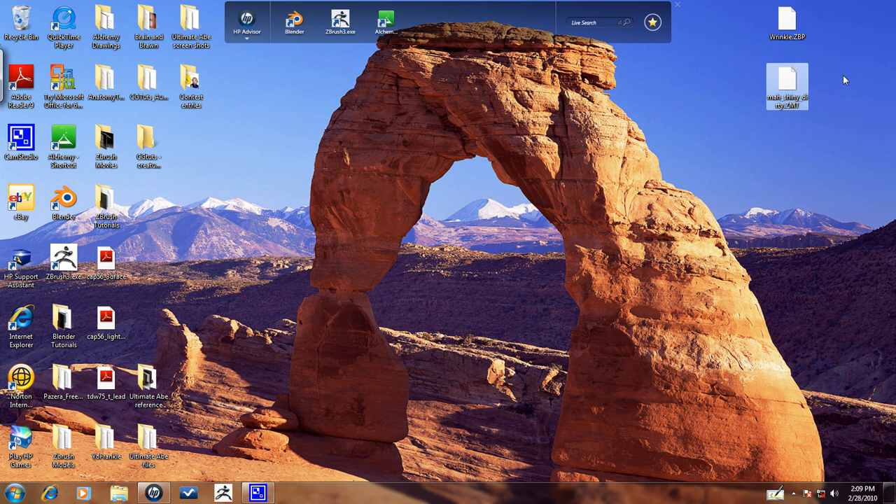
{"action": "mouse_move", "coordinate": [787, 17]}
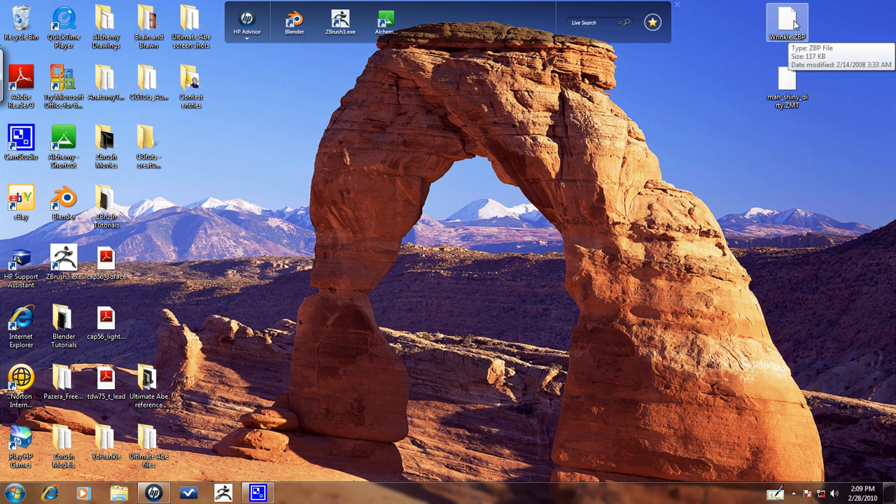
{"action": "mouse_move", "coordinate": [809, 44]}
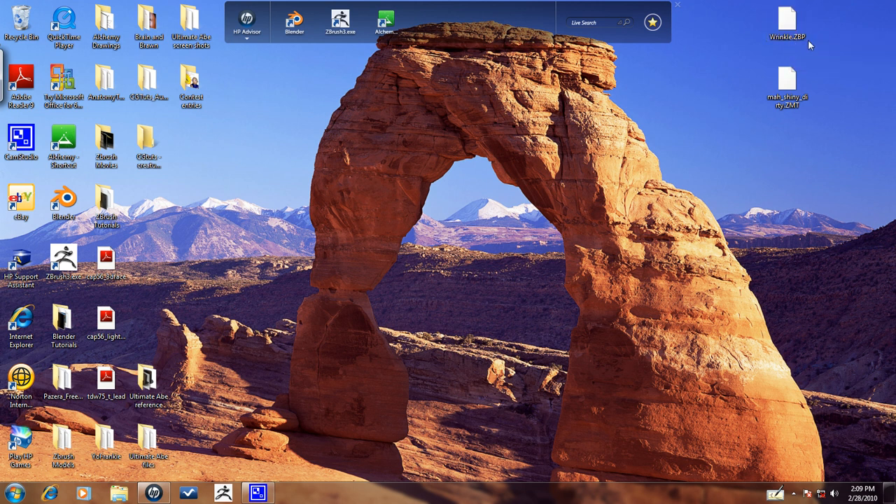
{"action": "mouse_move", "coordinate": [637, 109]}
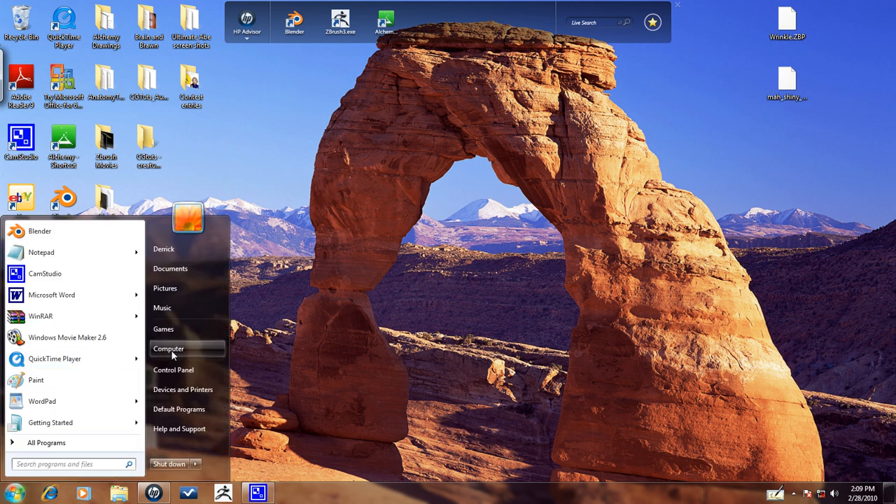
- Move the wrinkle .ZBP file from the desktop into ZBrush3 > ZStartup > BrushPresets
{"action": "left_click", "coordinate": [168, 349]}
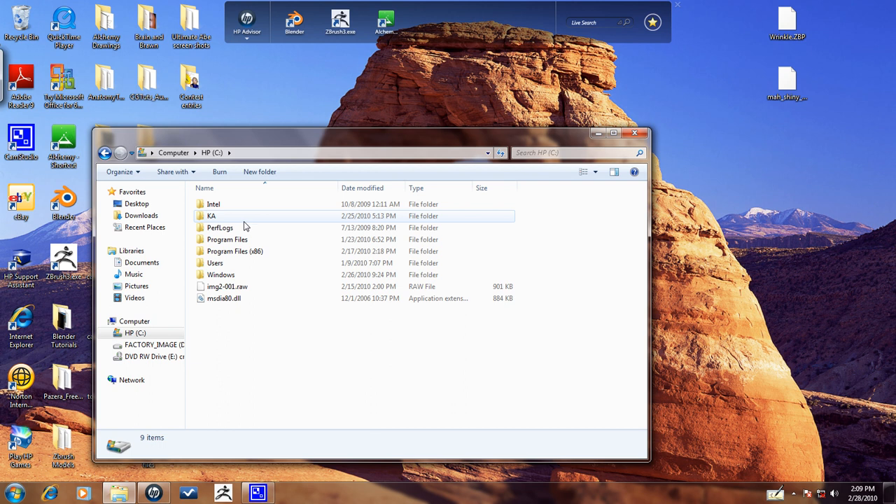
{"action": "double_click", "coordinate": [235, 251]}
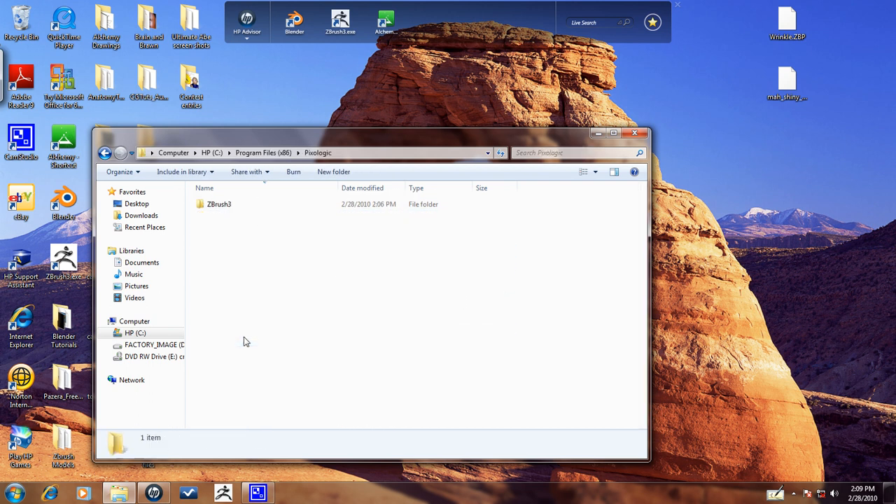
{"action": "double_click", "coordinate": [219, 205]}
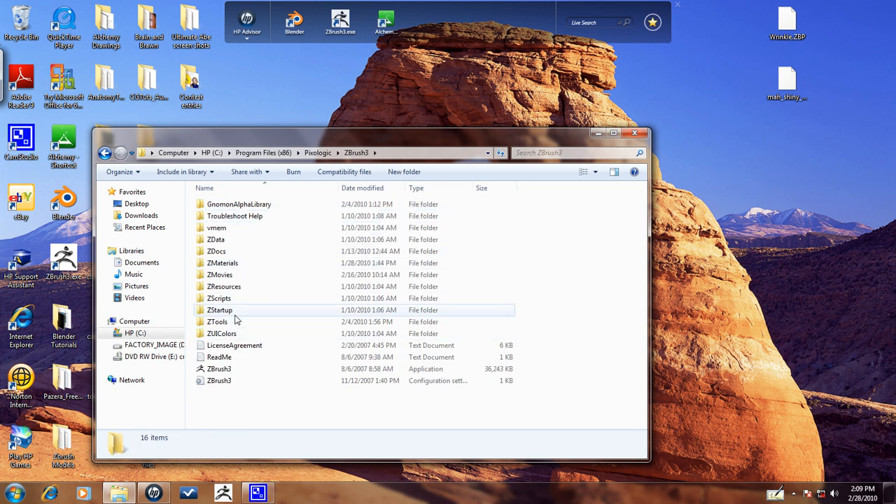
{"action": "double_click", "coordinate": [220, 309]}
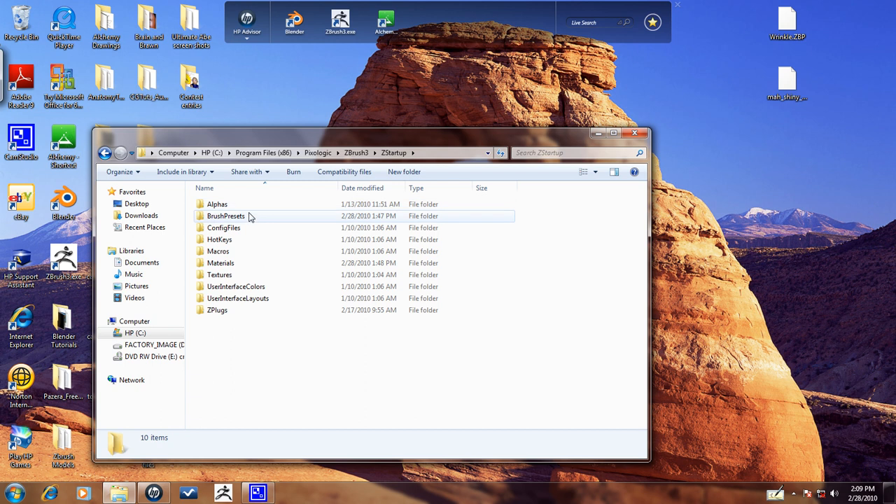
{"action": "double_click", "coordinate": [225, 216]}
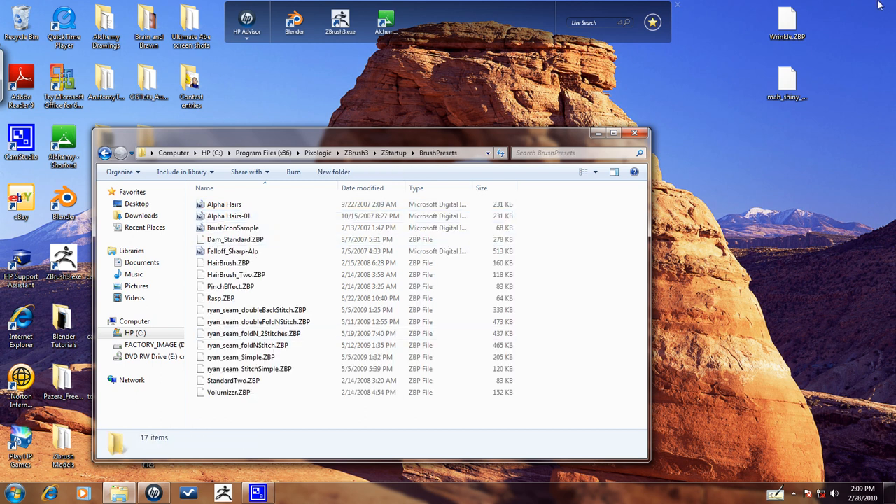
{"action": "left_click_drag", "start_coordinate": [786, 21], "coordinate": [247, 423]}
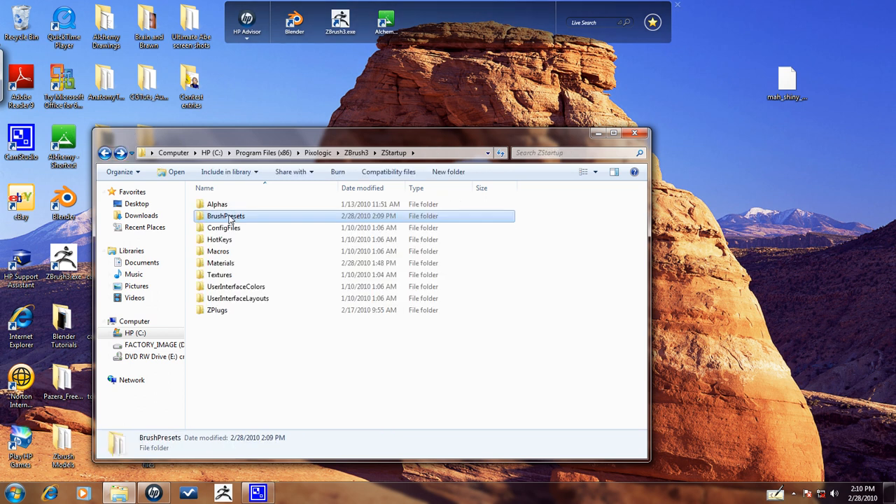
{"action": "mouse_move", "coordinate": [224, 227]}
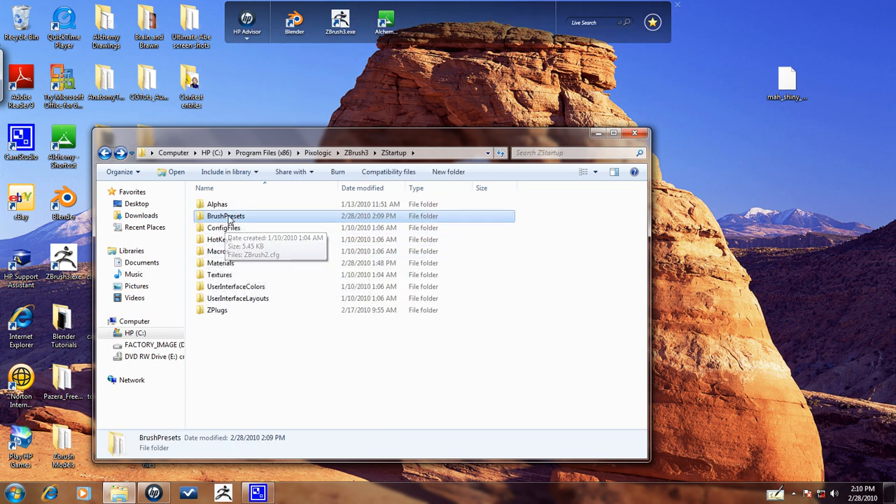
- Move the mah_shiny_dirty .ZMT into ZStartup > Materials, allowing access, and launch ZBrush
{"action": "left_click", "coordinate": [220, 263]}
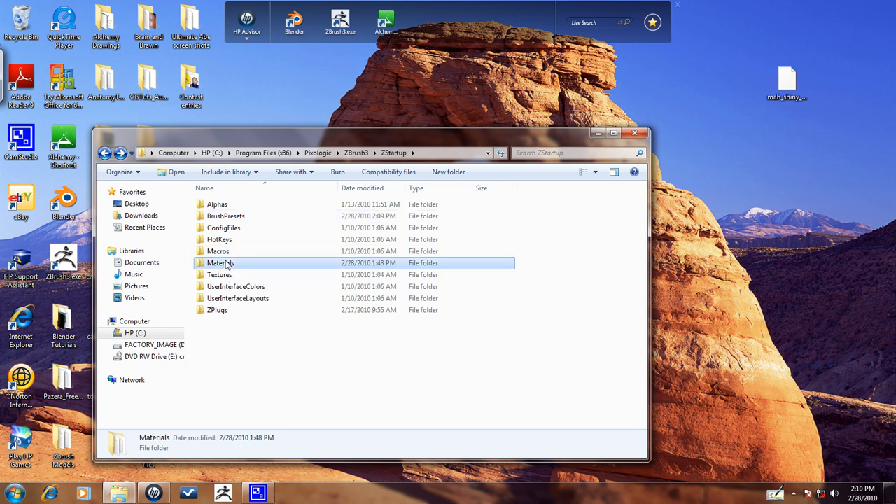
{"action": "double_click", "coordinate": [221, 263]}
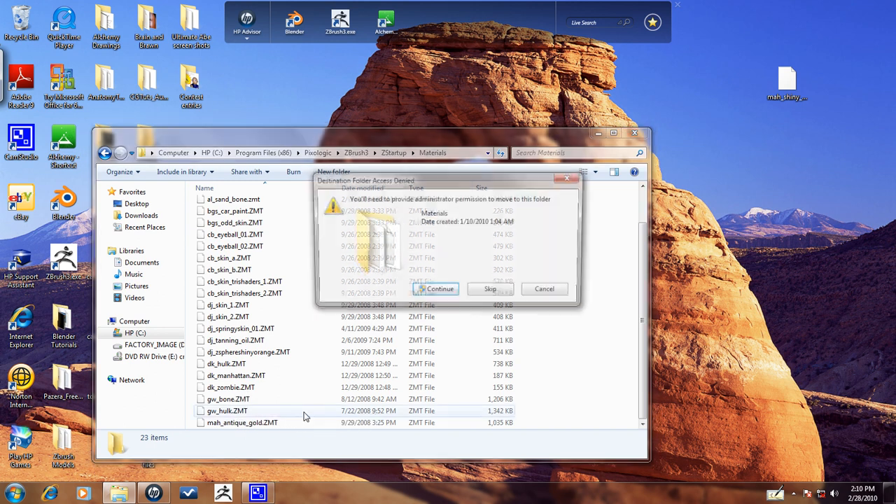
{"action": "left_click", "coordinate": [440, 289]}
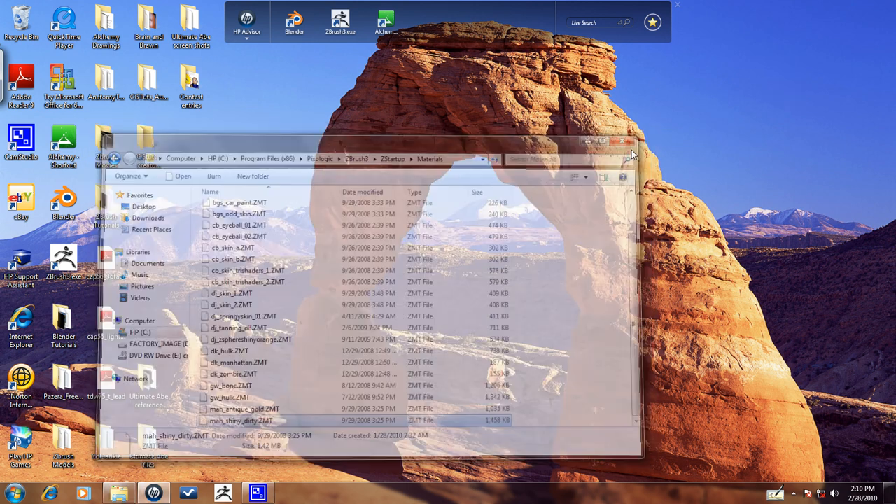
{"action": "left_click", "coordinate": [622, 141]}
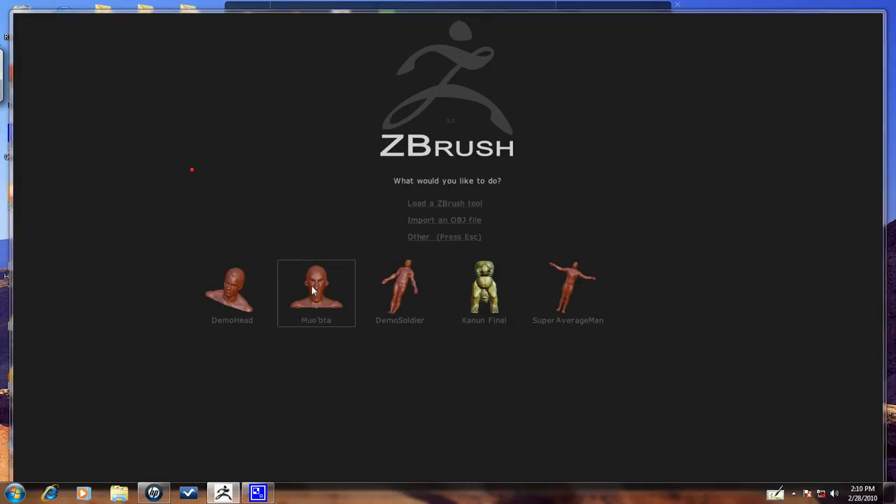
- Load DemoHead and assign it the new shiny dirty MatCap material
{"action": "left_click", "coordinate": [232, 287]}
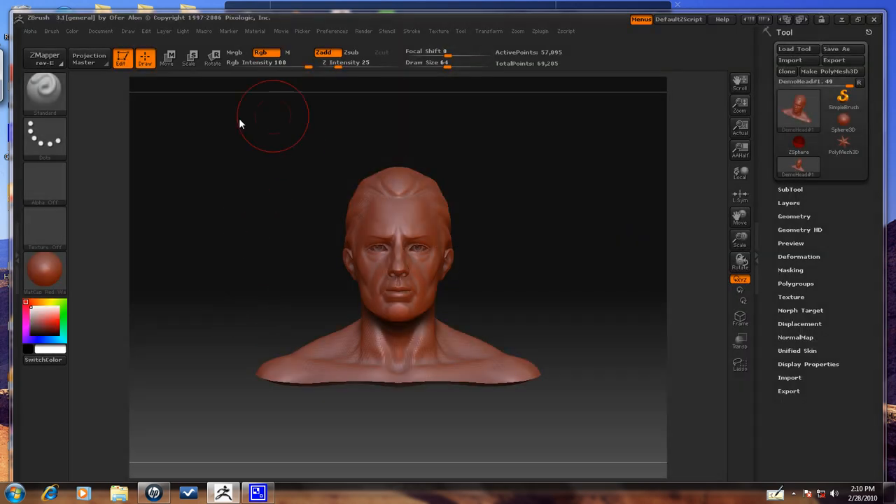
{"action": "left_click", "coordinate": [45, 273]}
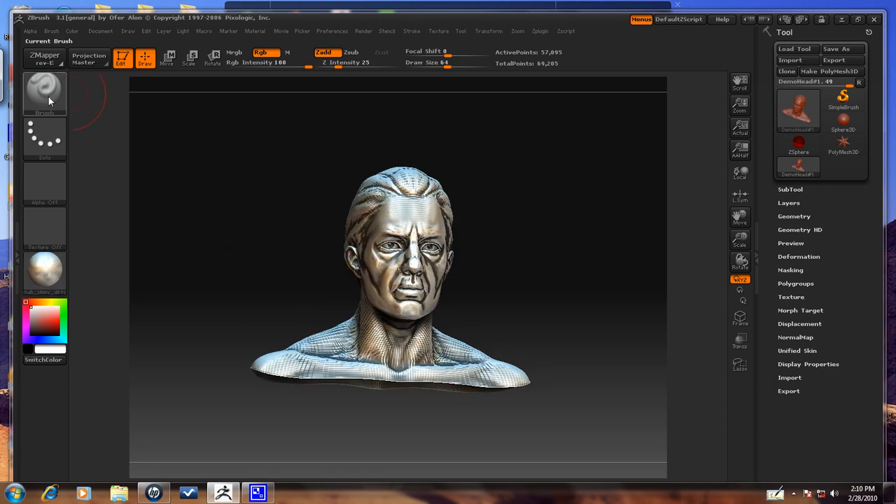
- Carve wrinkles across the demo head's face with the Wrinkle brush preset
{"action": "left_click", "coordinate": [44, 93]}
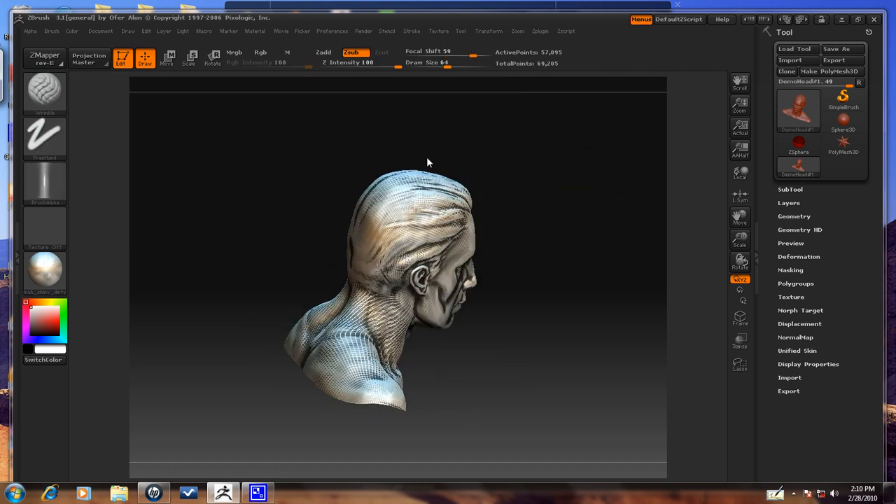
{"action": "left_click_drag", "start_coordinate": [429, 165], "coordinate": [414, 371]}
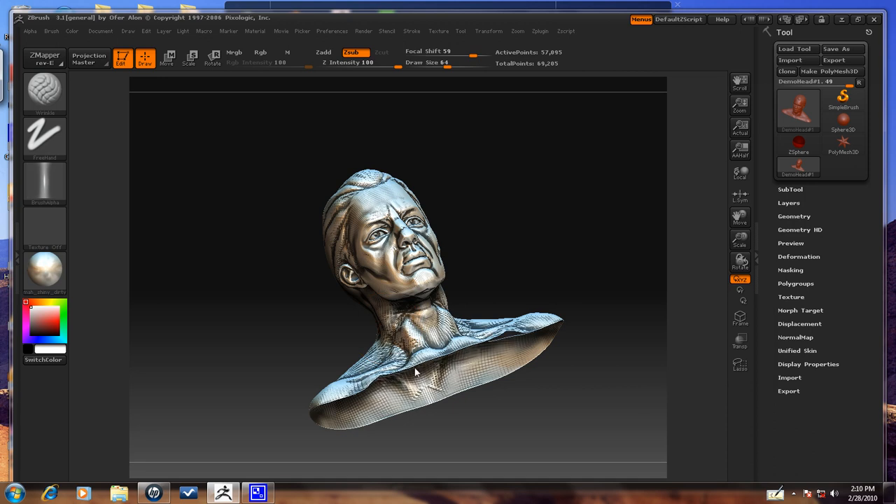
{"action": "left_click_drag", "start_coordinate": [413, 371], "coordinate": [378, 287]}
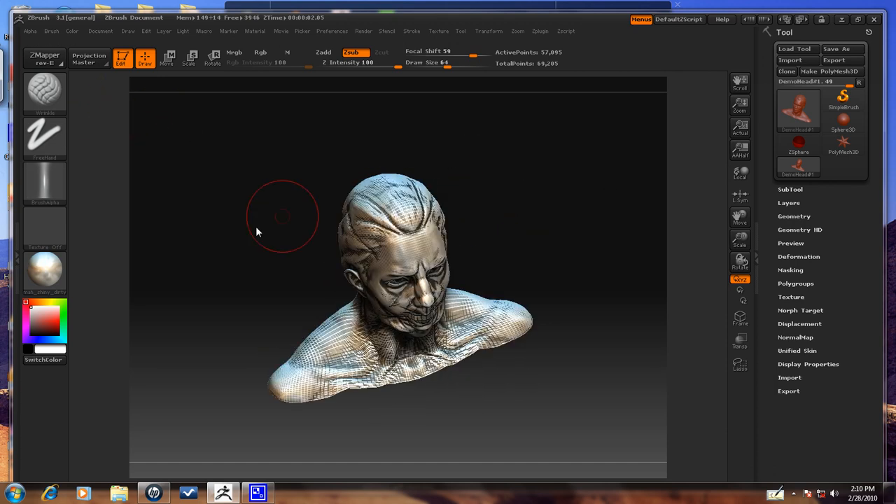
{"action": "left_click_drag", "start_coordinate": [283, 217], "coordinate": [622, 188]}
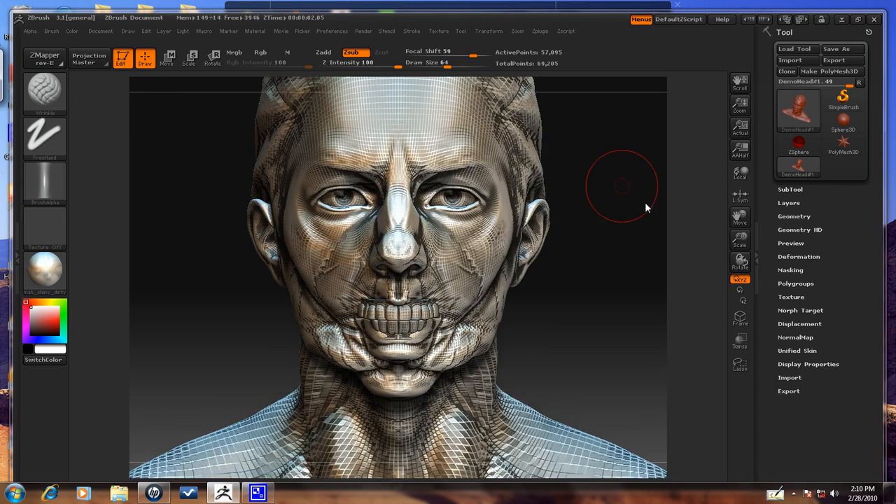